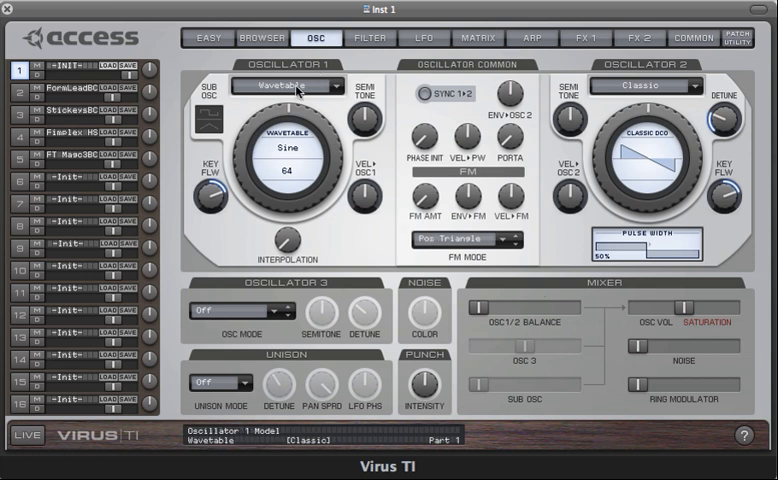
After a look at the model list keeping Wavetable, set oscillator 1 to the Grain Complex model
click(296, 84)
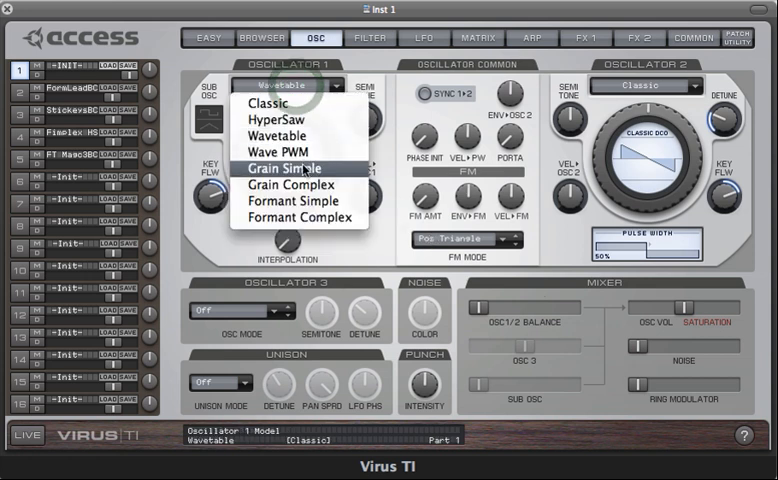
mouse_move(292, 184)
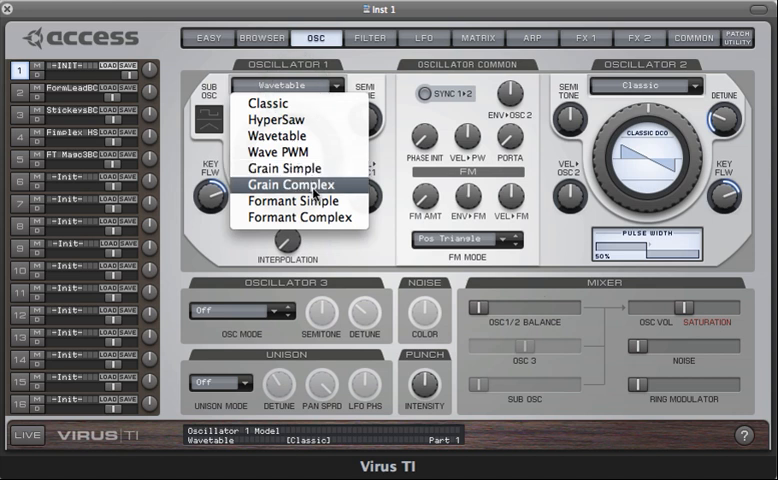
mouse_move(290, 216)
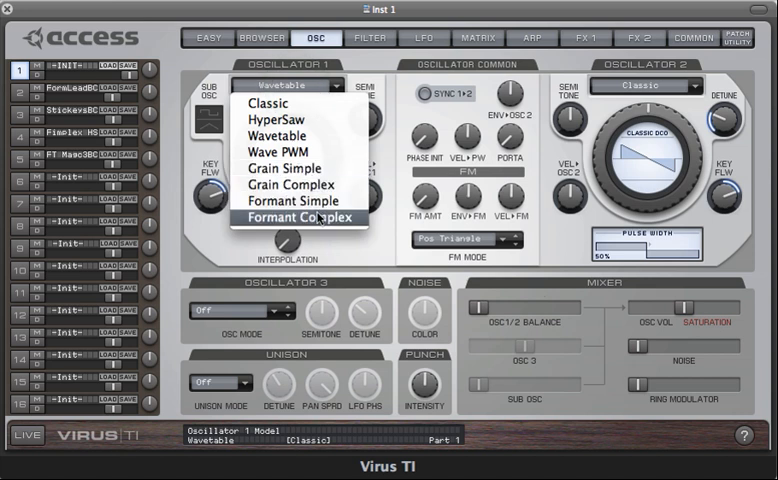
click(280, 136)
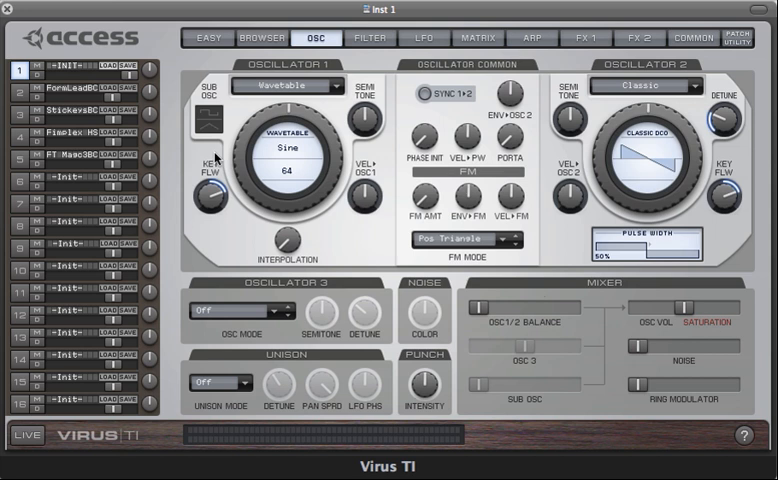
mouse_move(216, 158)
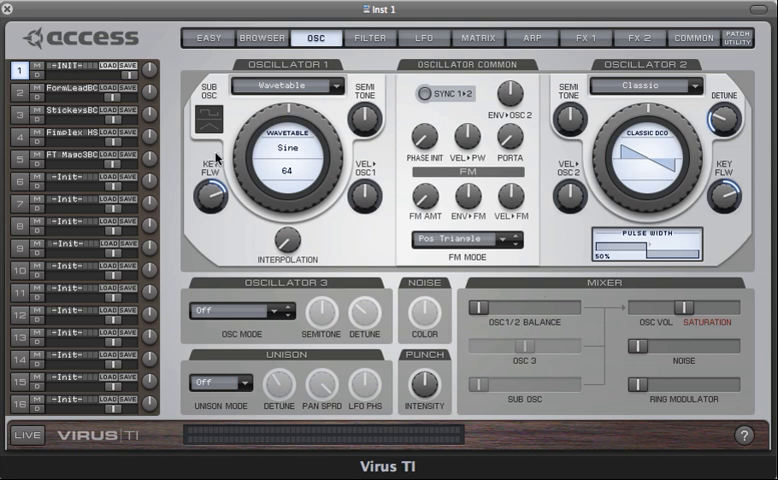
click(288, 84)
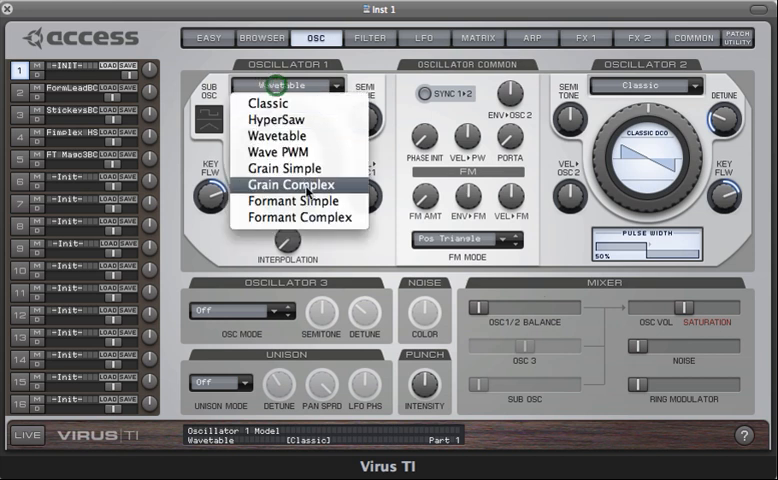
click(288, 184)
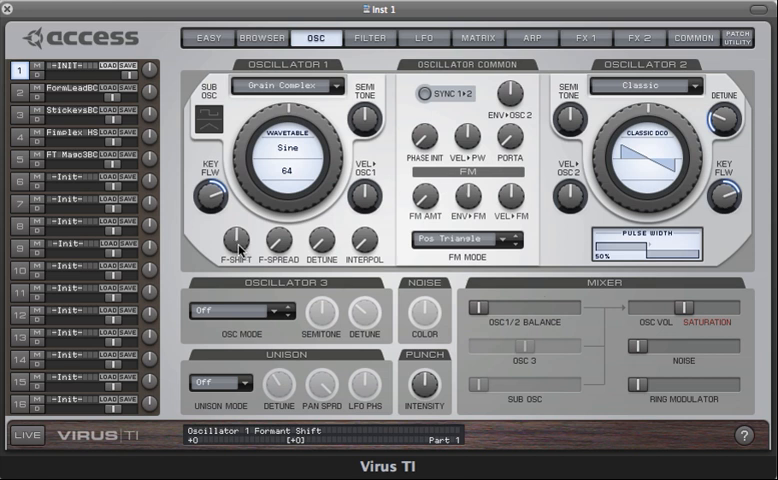
mouse_move(244, 252)
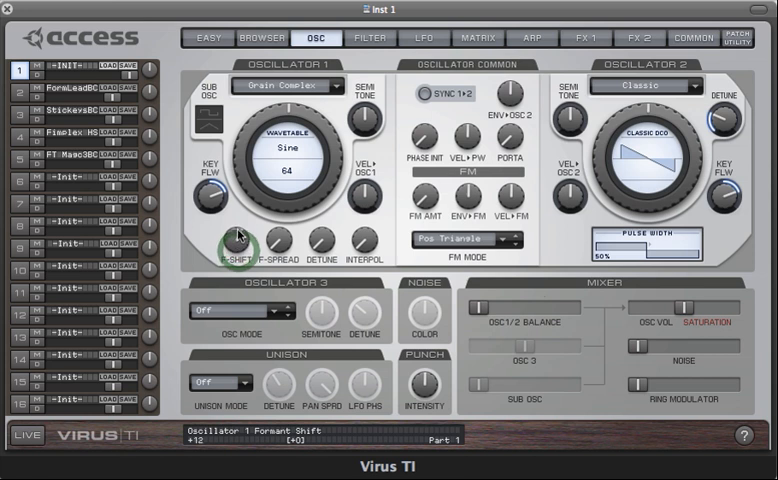
Sweep oscillator 1's formant shift up, down past zero, then nudge it just above zero
drag(236, 246, 238, 176)
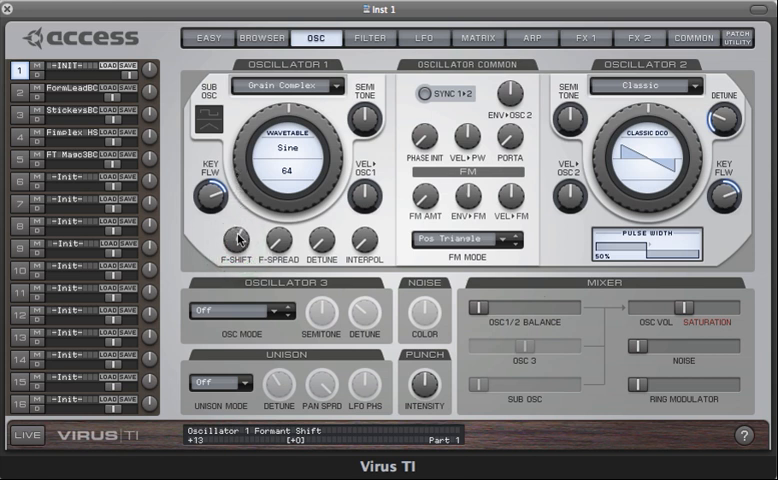
drag(240, 244, 240, 270)
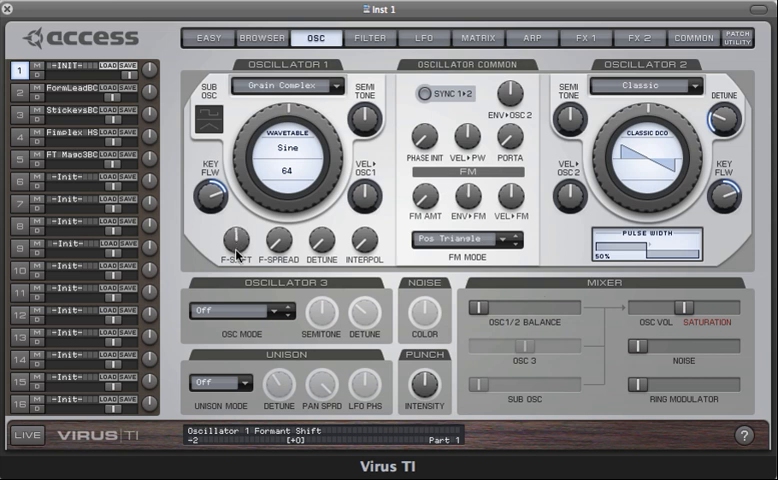
drag(236, 248, 236, 238)
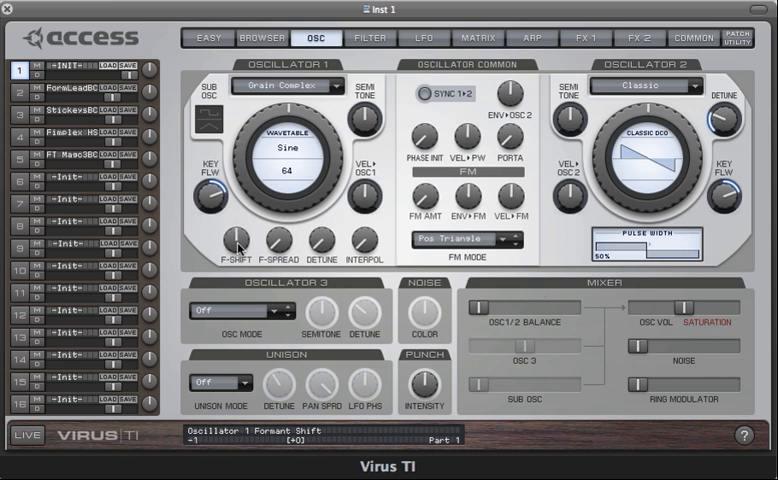
mouse_move(240, 236)
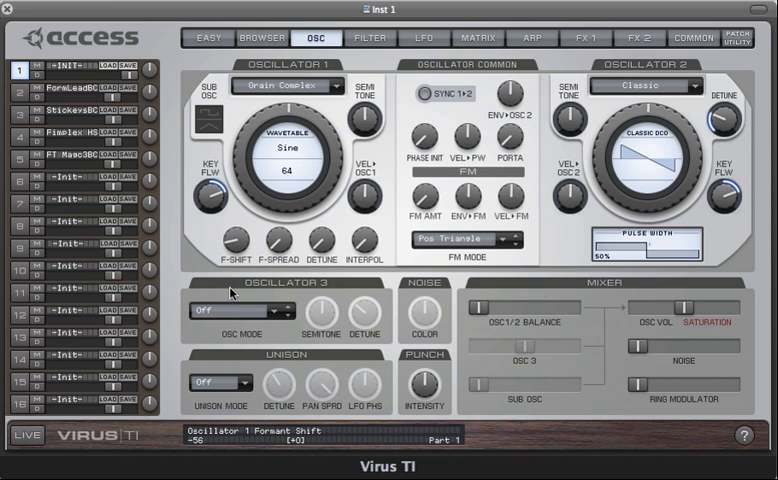
Bring oscillator 1's formant shift back down to zero
drag(228, 242, 232, 292)
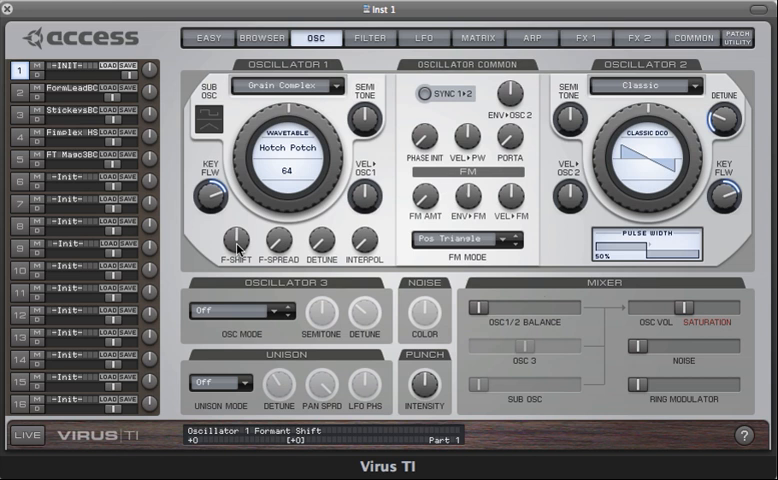
mouse_move(252, 244)
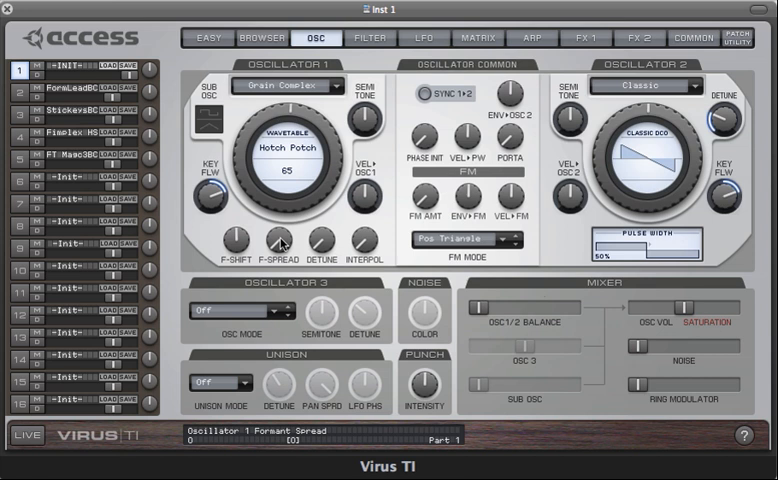
Adjust oscillator 1's formant spread in several passes on the Hotch Potch wavetable
drag(278, 242, 278, 210)
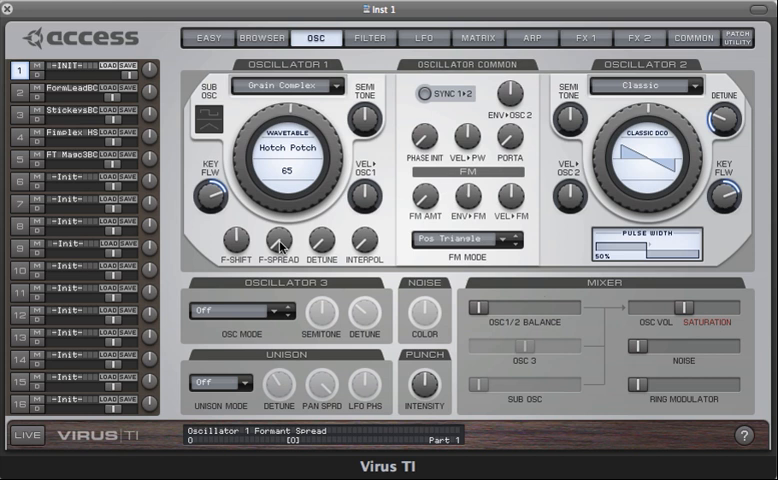
mouse_move(280, 250)
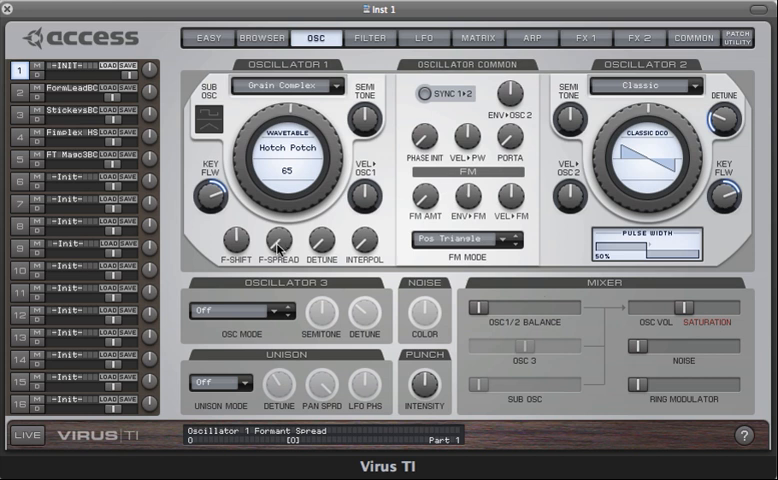
drag(284, 210, 284, 196)
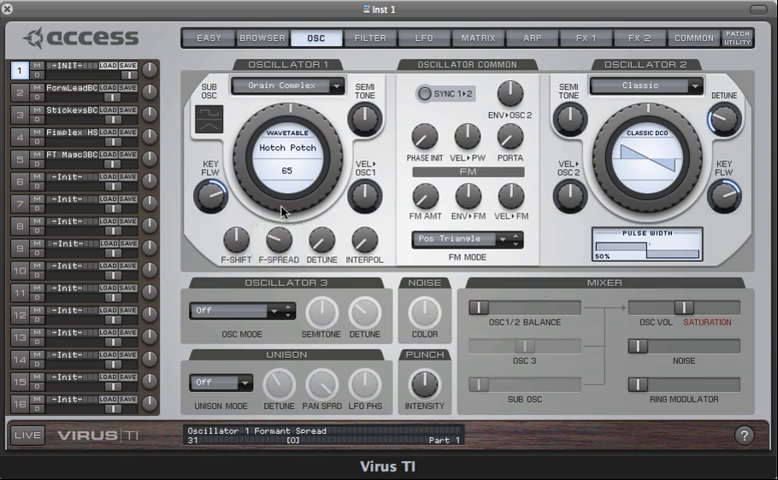
drag(278, 238, 276, 244)
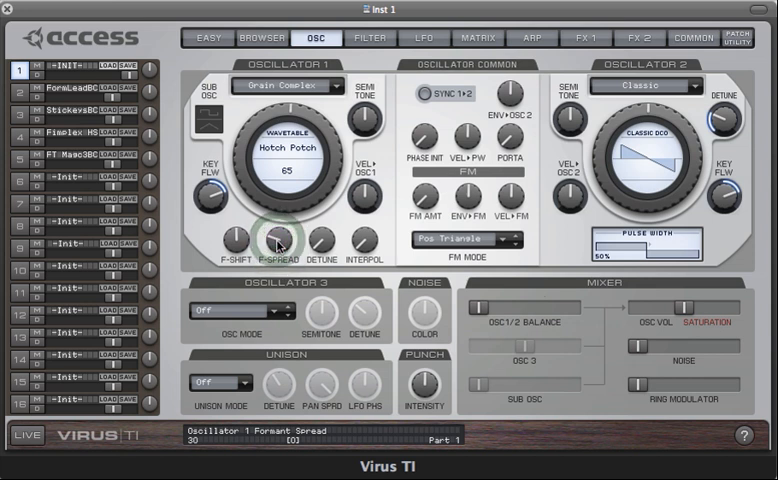
Fine-tune oscillator 1's formant spread for the Grain Complex sound
drag(286, 244, 286, 200)
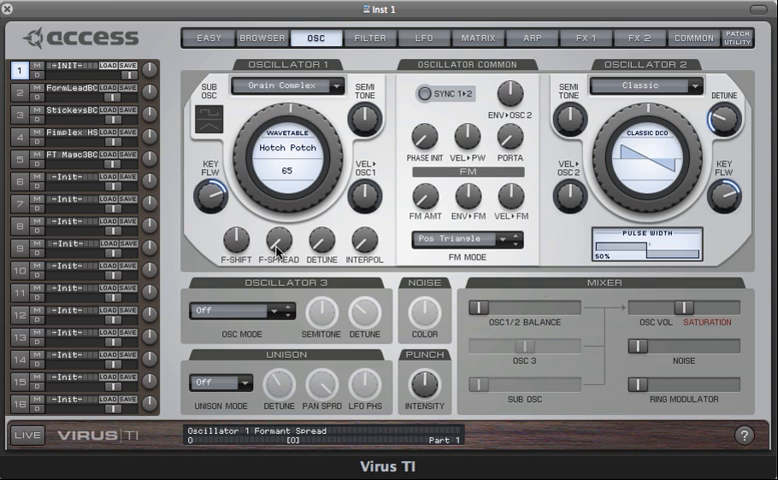
mouse_move(324, 256)
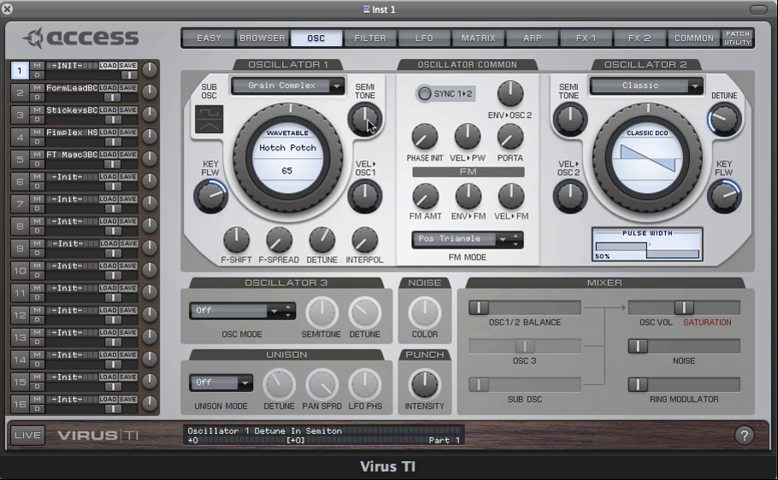
mouse_move(368, 128)
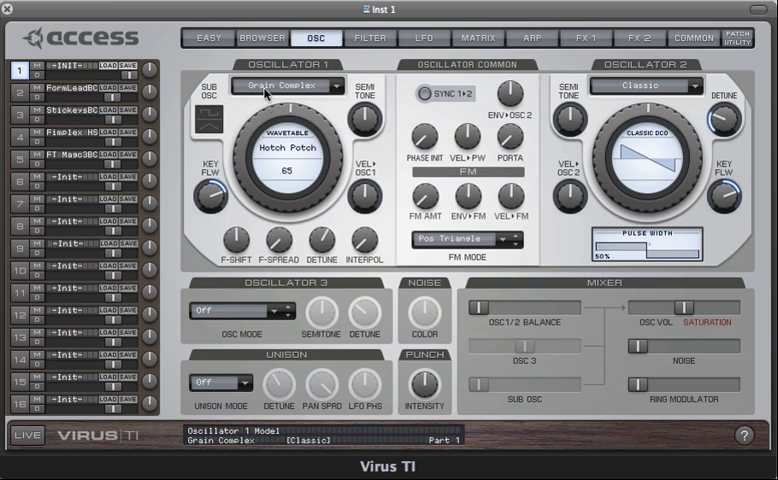
Set oscillator 1 to the Formant Complex model
click(288, 84)
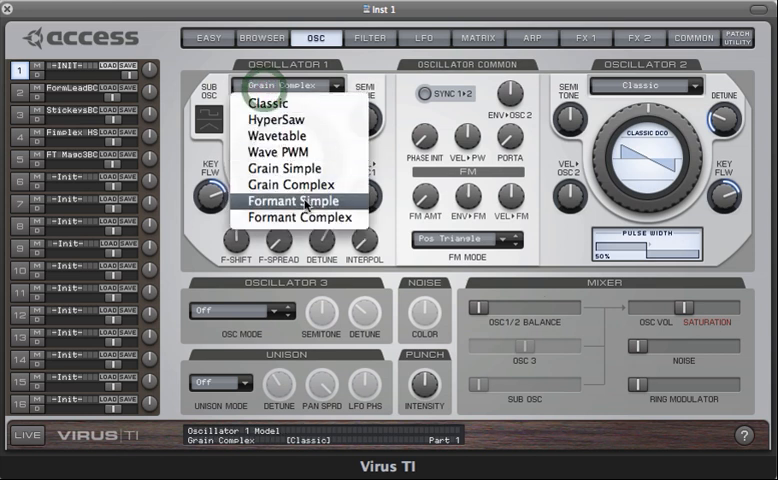
mouse_move(304, 218)
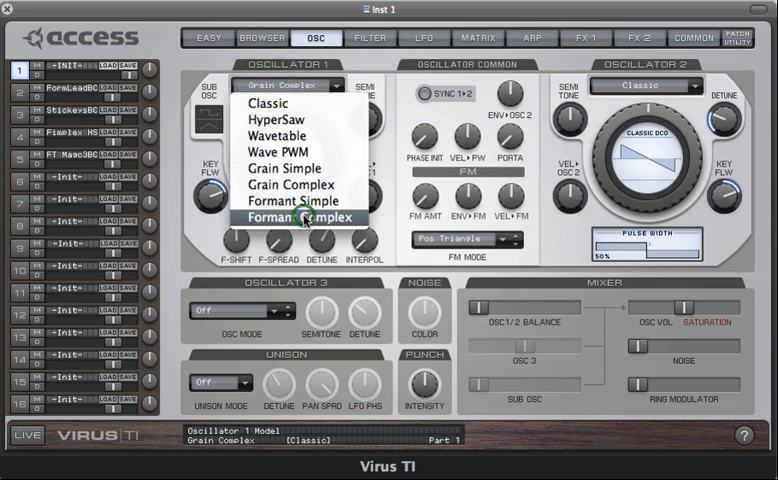
click(300, 216)
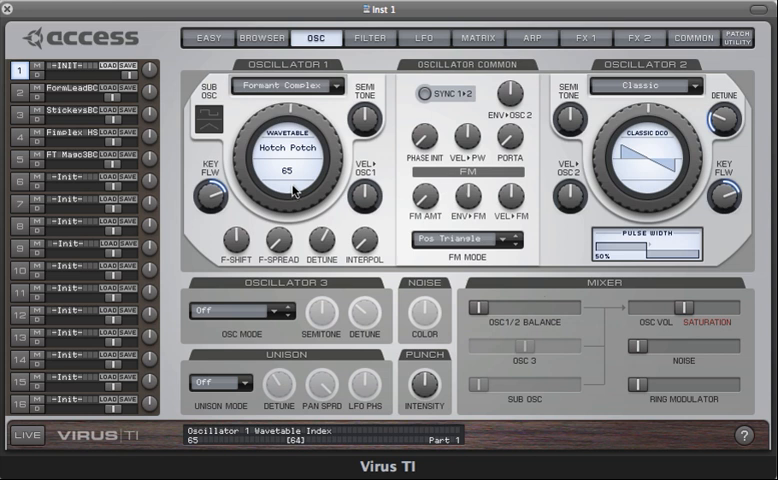
mouse_move(292, 192)
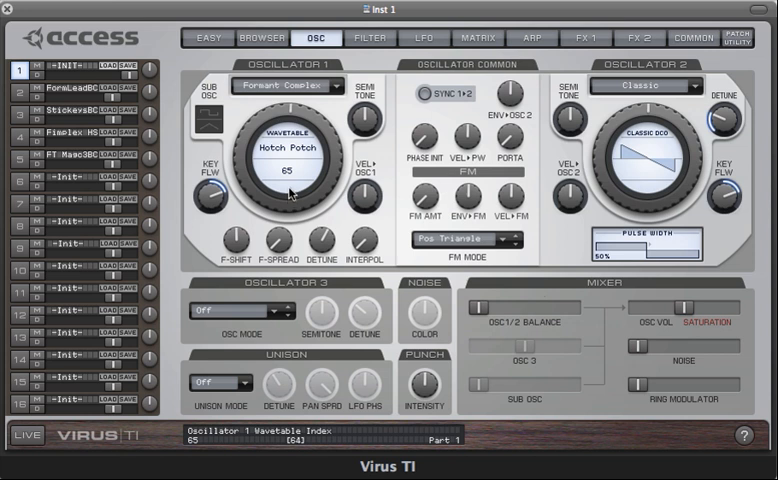
mouse_move(288, 192)
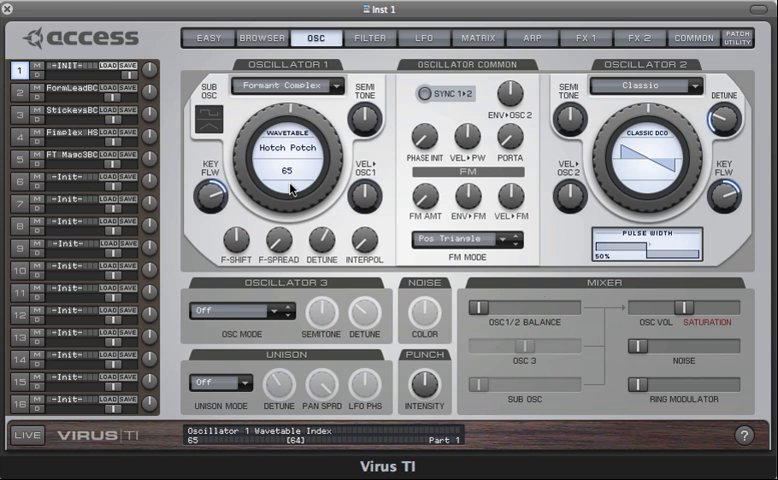
mouse_move(292, 188)
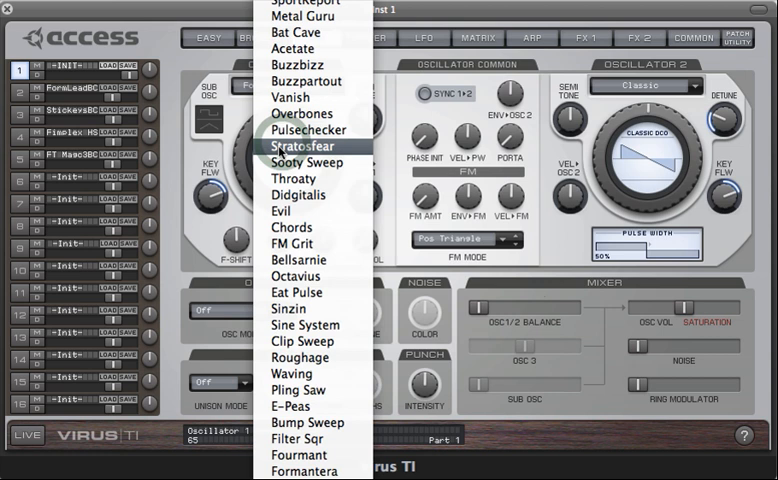
Choose the KlingKlang wavetable for oscillator 1 from the list
scroll(down, 3)
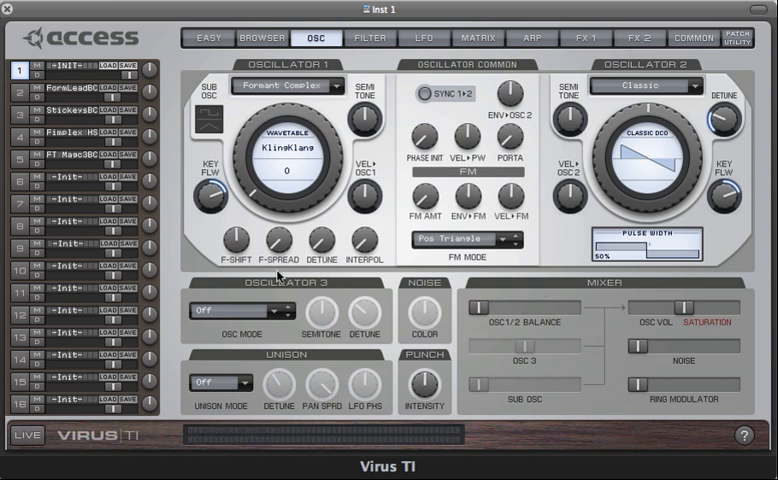
click(236, 236)
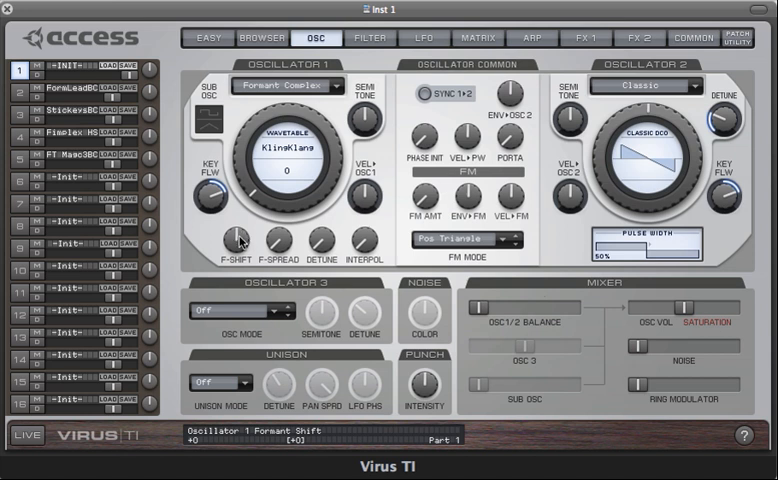
Lower oscillator 1's formant shift to a negative value while listening
drag(236, 240, 236, 250)
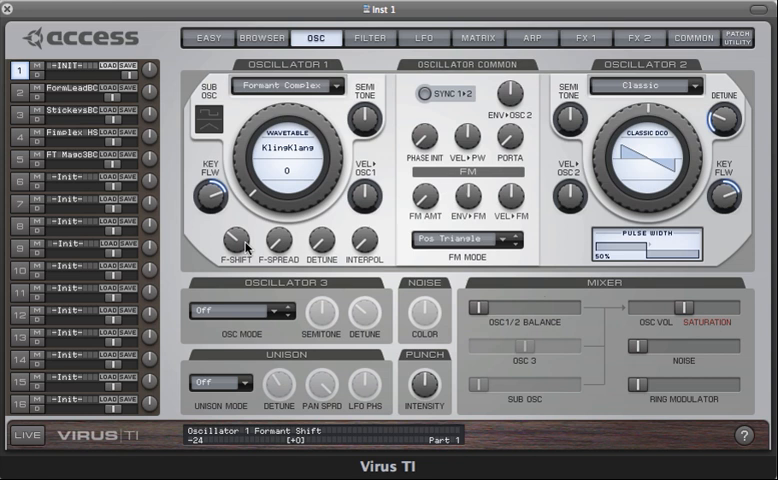
mouse_move(244, 250)
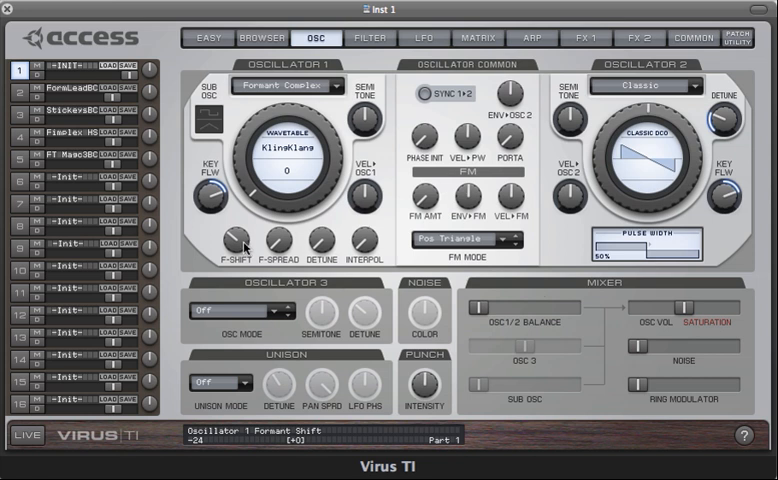
mouse_move(246, 246)
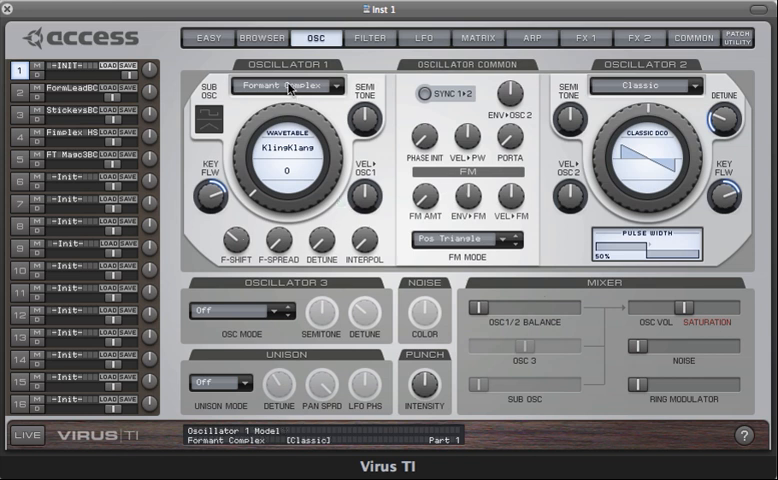
Set oscillator 1 to Grain Simple and move its wavetable position
click(288, 84)
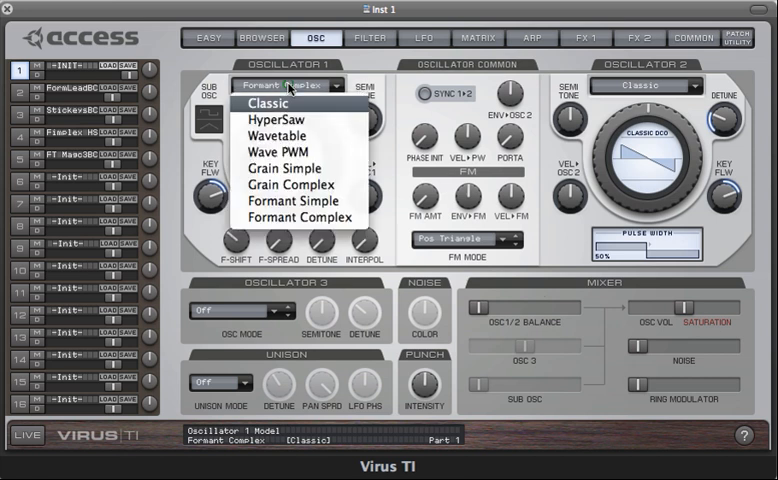
mouse_move(290, 184)
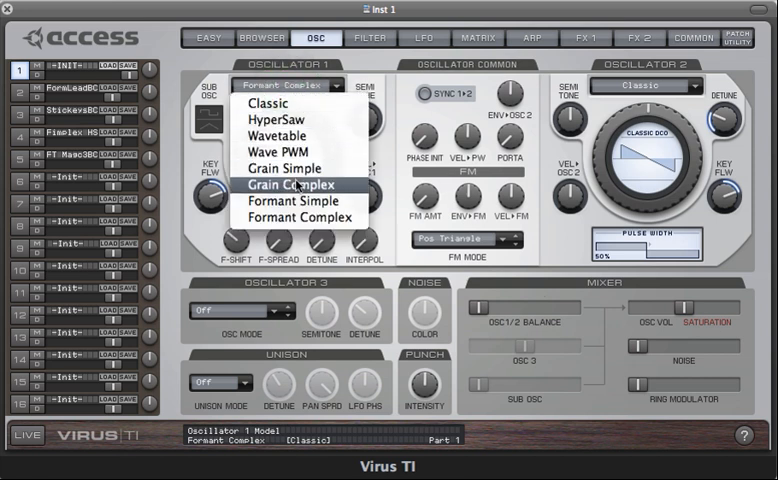
mouse_move(292, 168)
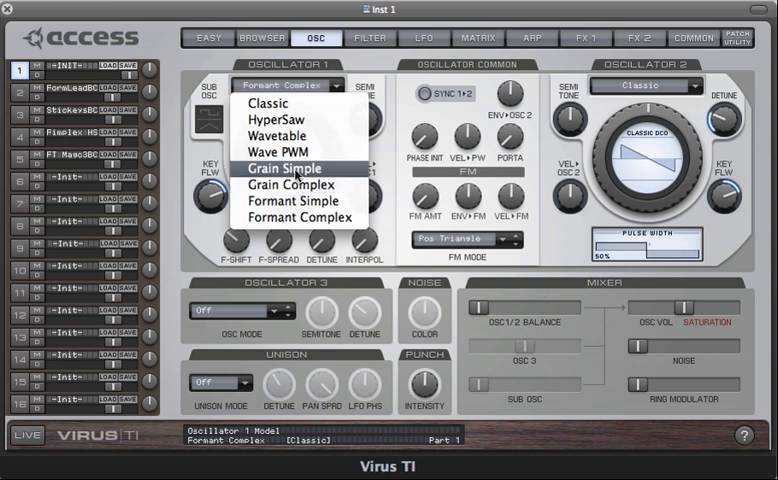
click(294, 168)
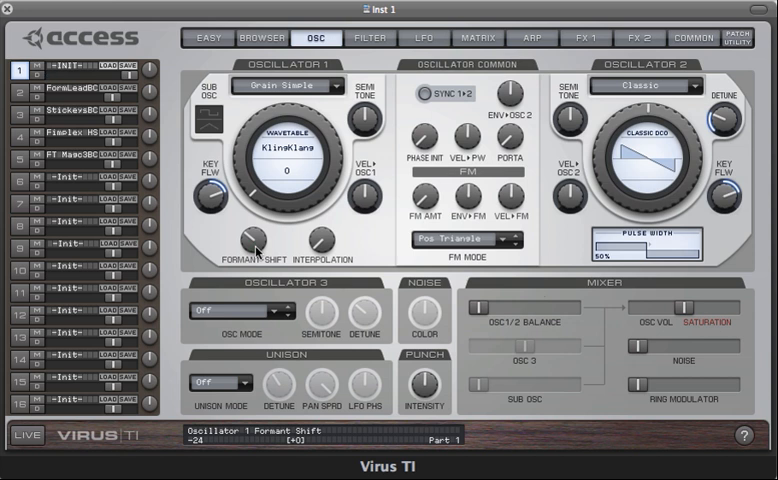
drag(256, 244, 262, 224)
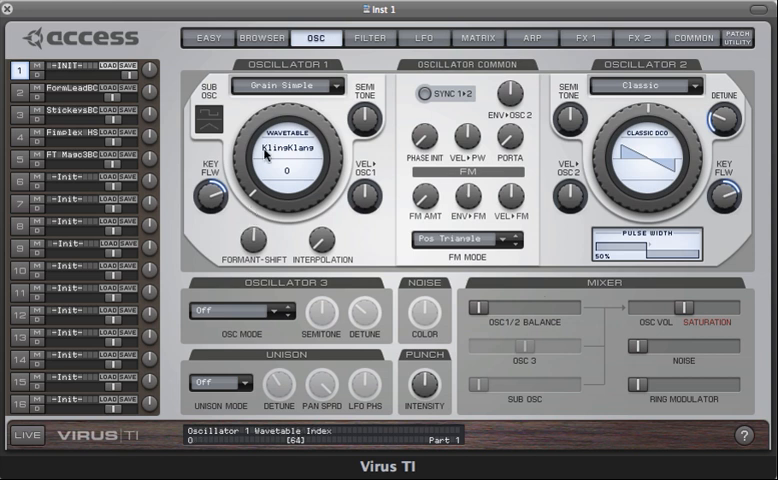
Set oscillator 1 to Formant Simple and sweep its formant shift up then well down
click(290, 84)
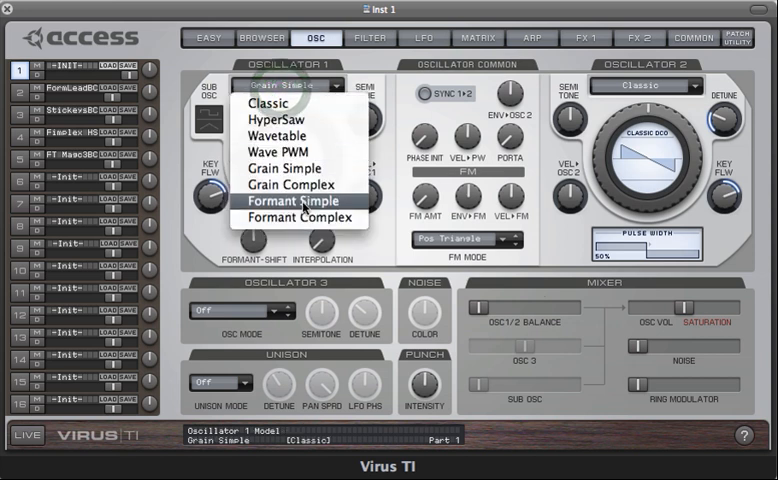
click(290, 200)
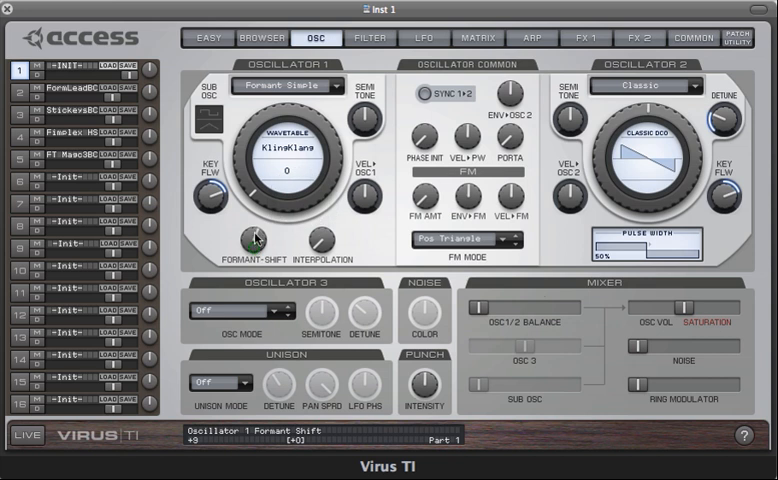
drag(256, 236, 256, 224)
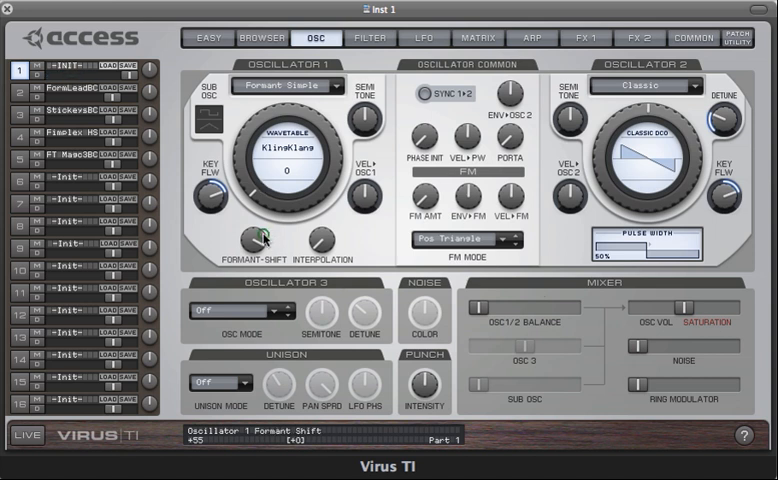
drag(262, 236, 258, 290)
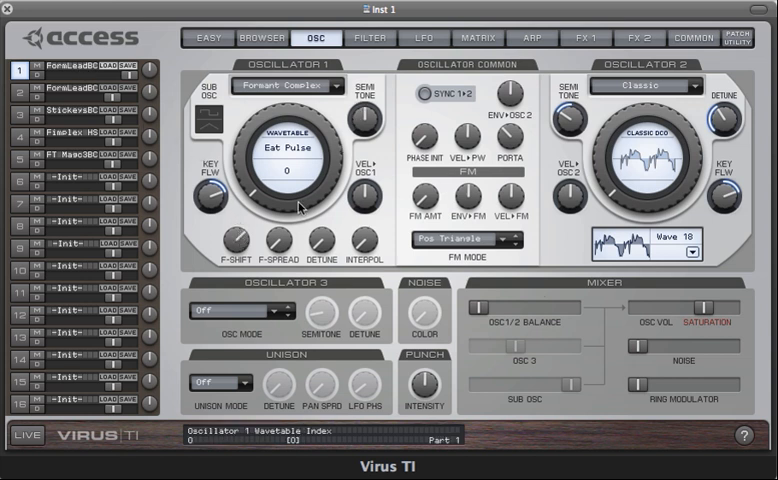
Sweep oscillator 1's wavetable index under Formant Complex, then move on to the next sound
drag(242, 240, 246, 232)
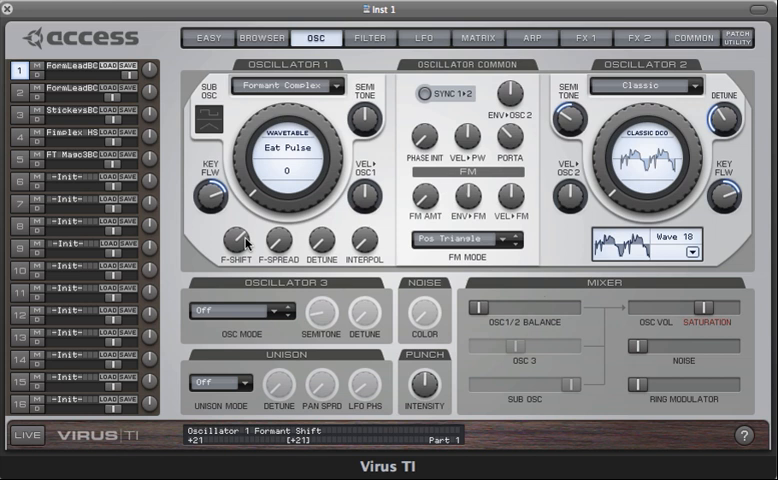
click(70, 110)
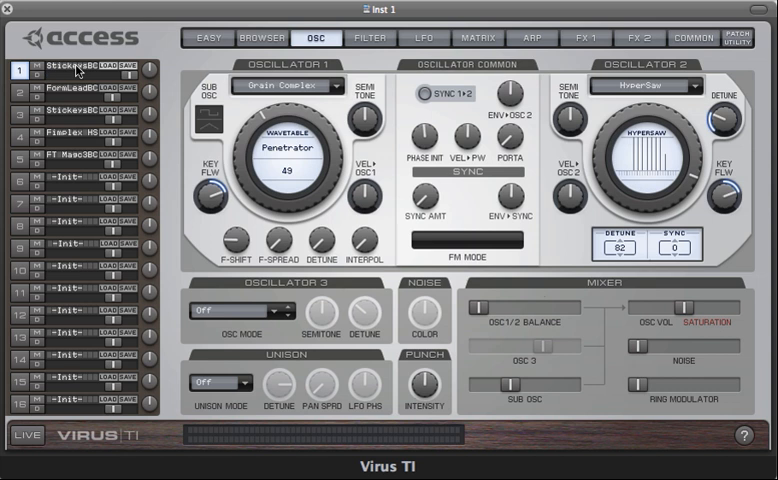
mouse_move(124, 22)
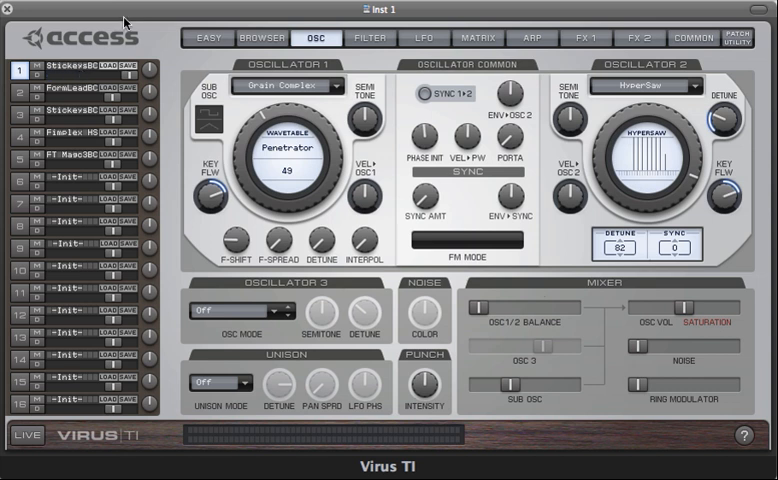
Audition Penetrator's oscillator 1 as plain Wavetable, then restore it to Grain Complex
click(290, 84)
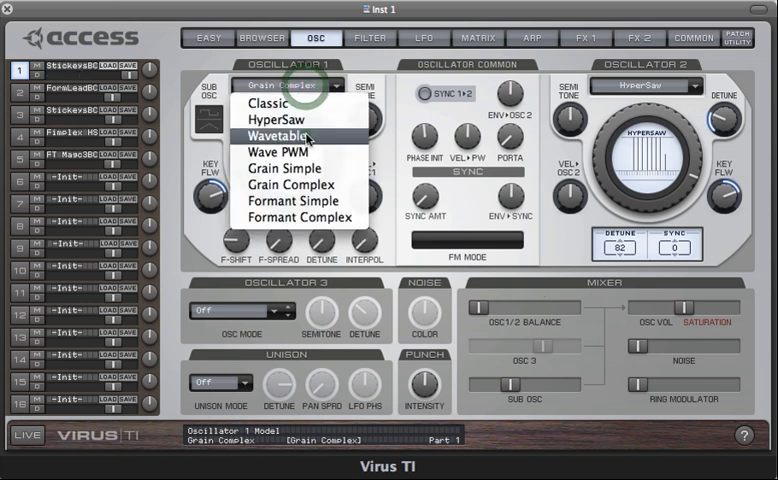
click(290, 134)
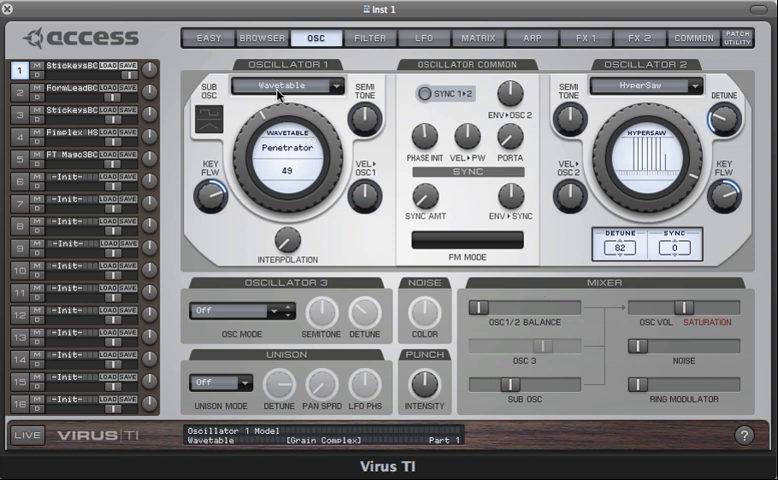
mouse_move(280, 92)
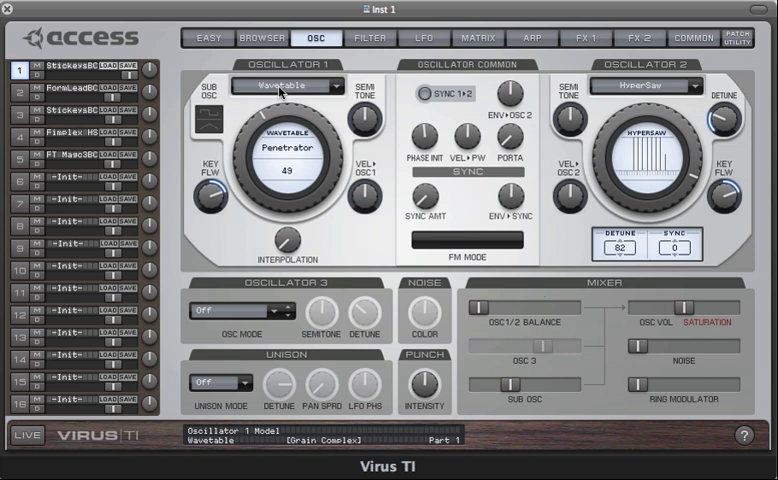
click(300, 84)
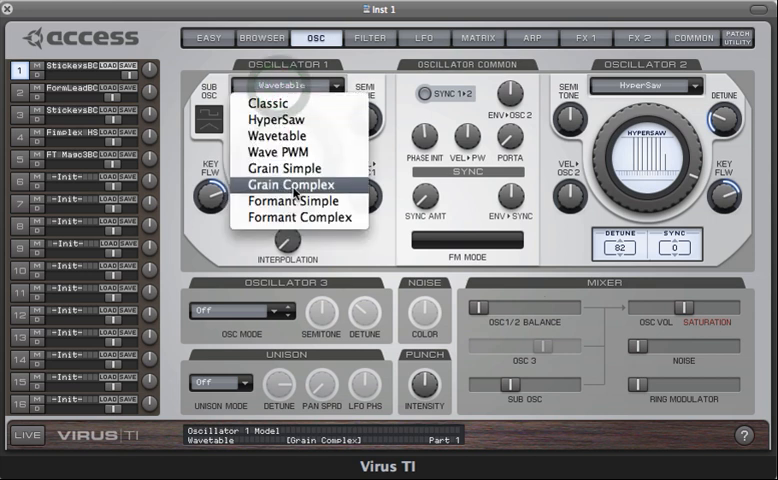
click(288, 184)
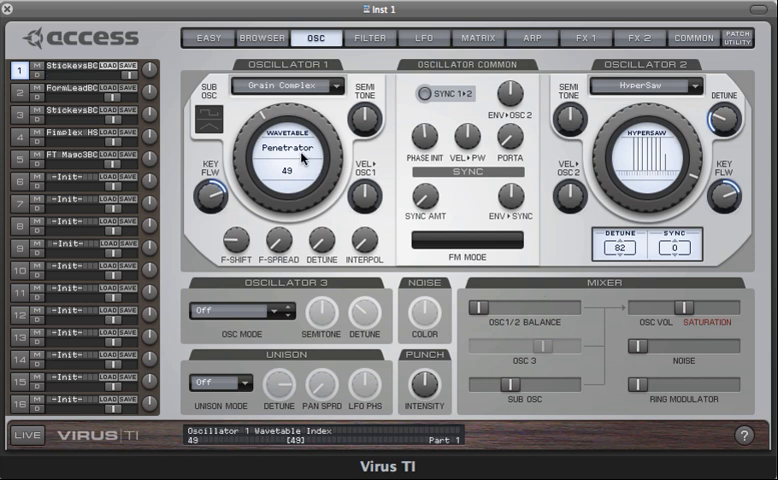
mouse_move(304, 156)
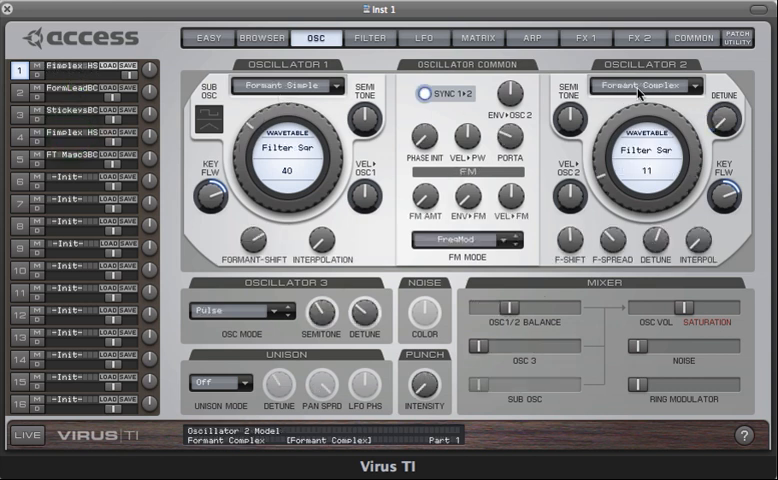
mouse_move(302, 156)
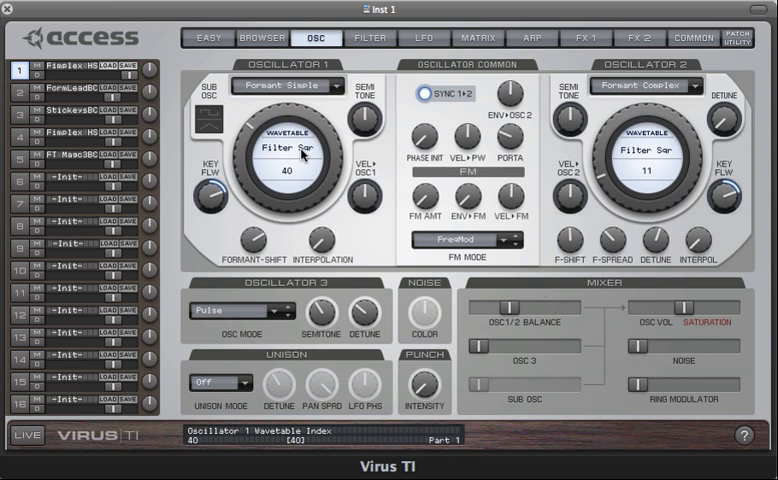
mouse_move(164, 190)
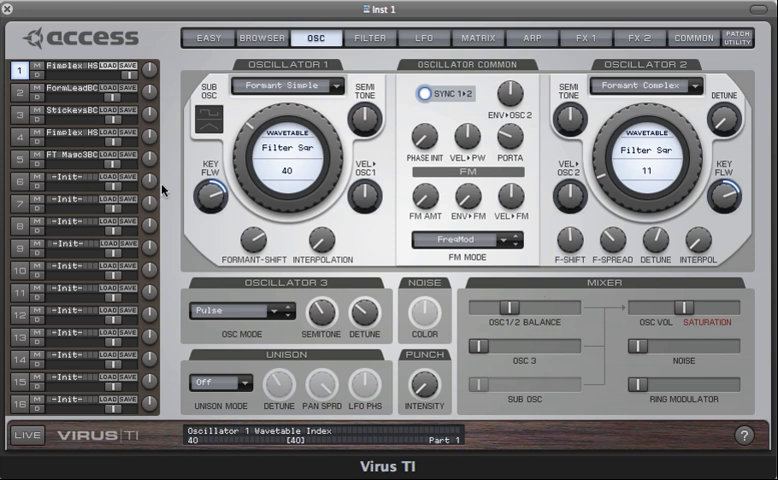
Load the next demo patch from the browser list
click(76, 160)
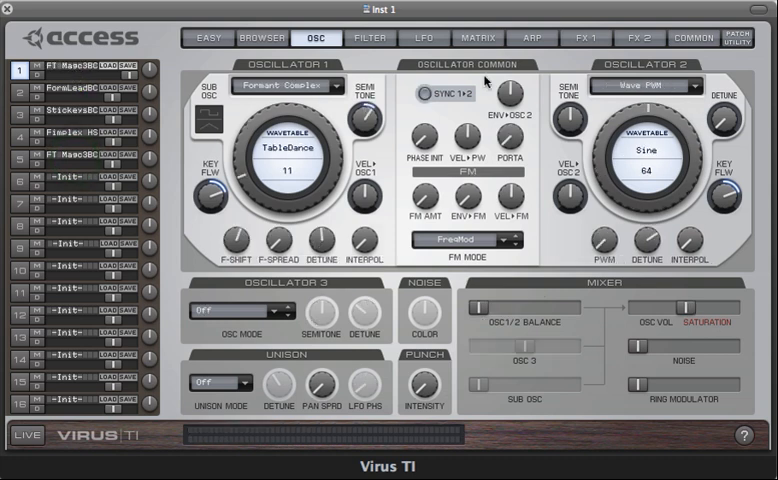
Inspect the TableDance patch's LFO page, then its modulation matrix routings
click(420, 38)
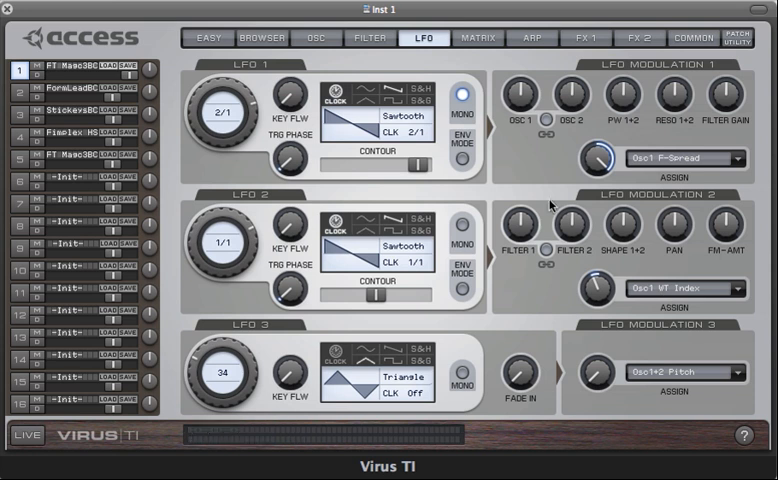
mouse_move(368, 52)
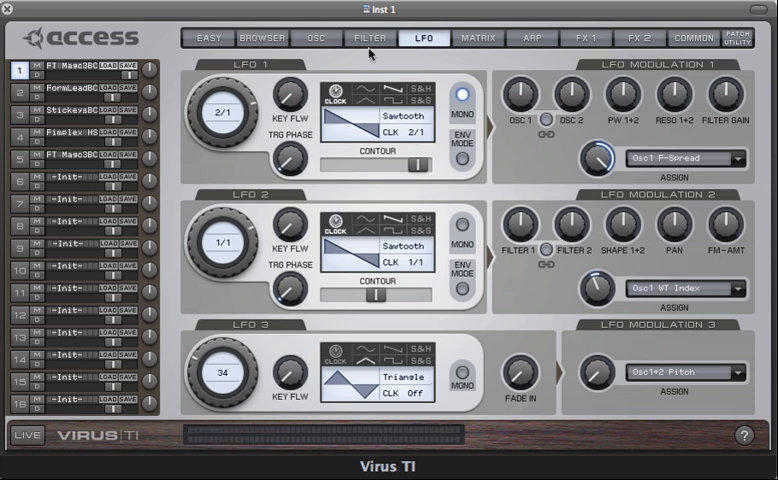
click(480, 38)
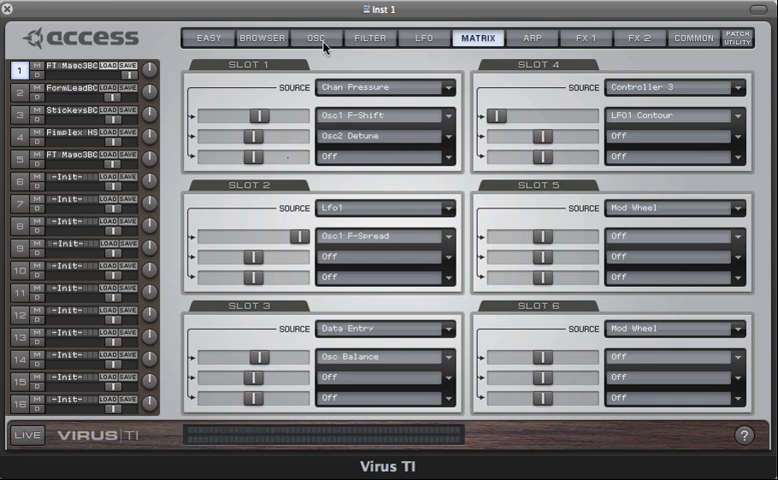
Return to the OSC page showing Formant Complex and Wave PWM oscillators
click(316, 38)
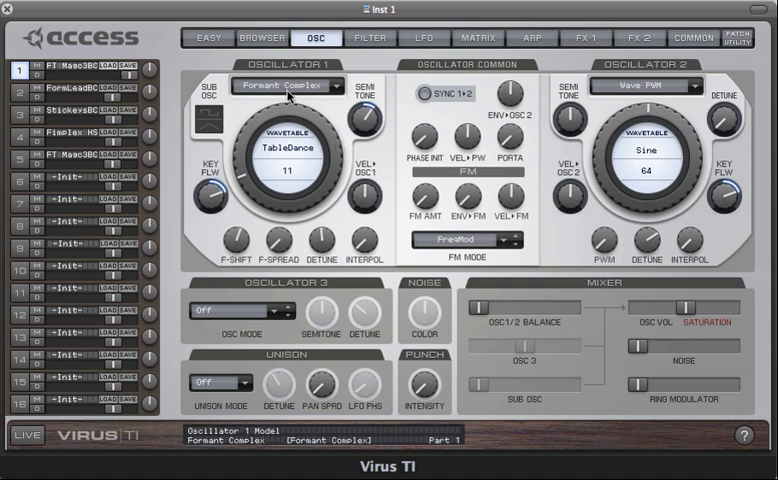
Audition TableDance's oscillator 1 as Wavetable, then restore Formant Complex
click(288, 84)
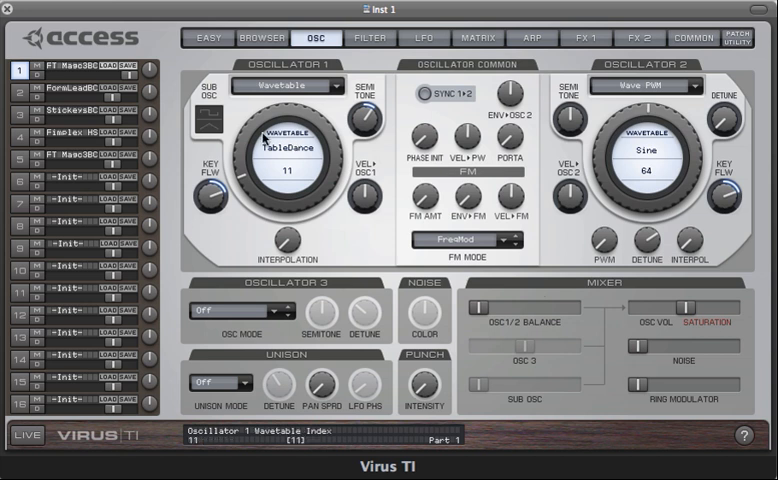
click(288, 84)
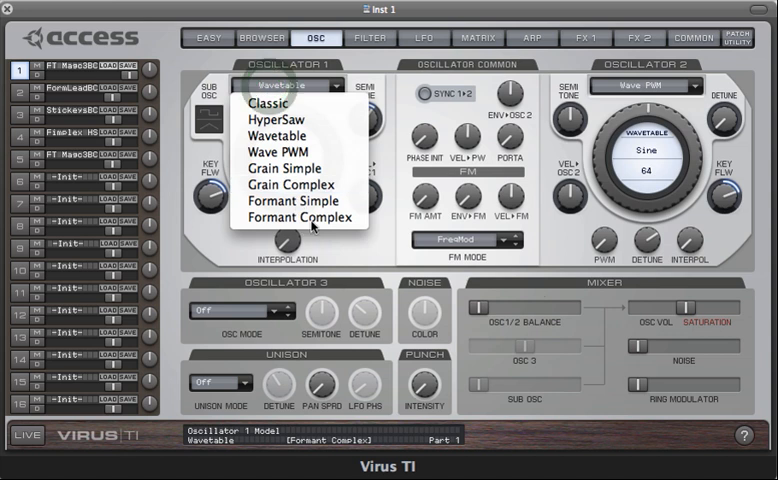
click(300, 216)
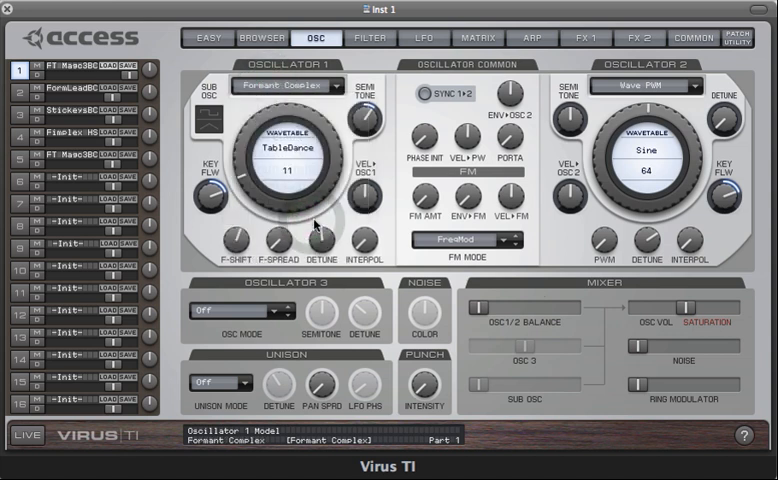